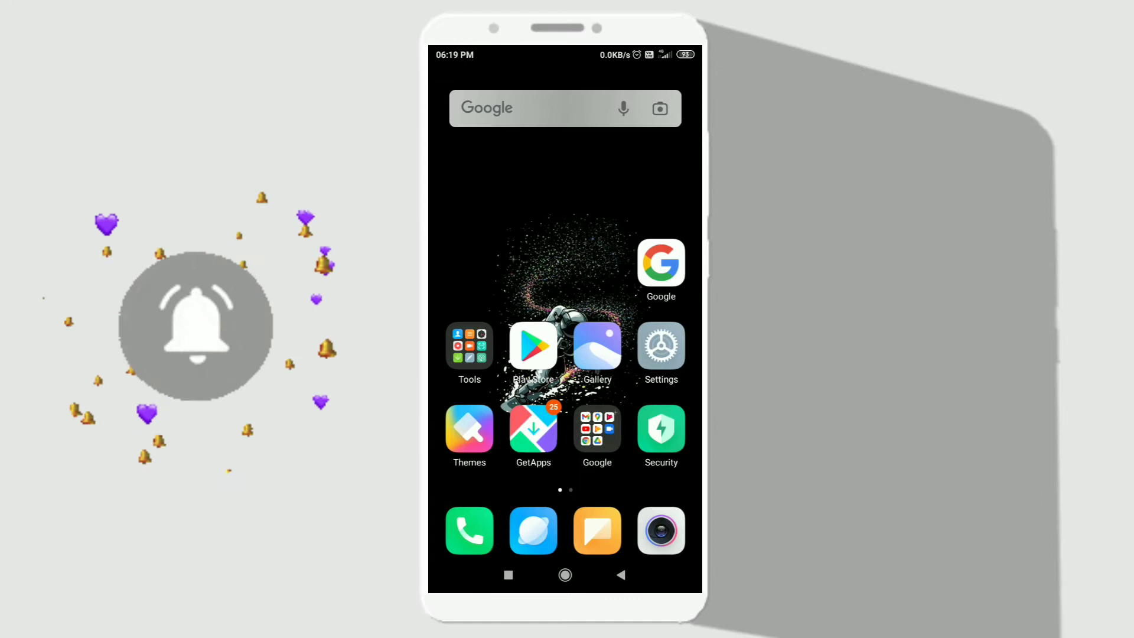
Step: Launch Gmail from the Google apps folder on the home screen
left_click(597, 436)
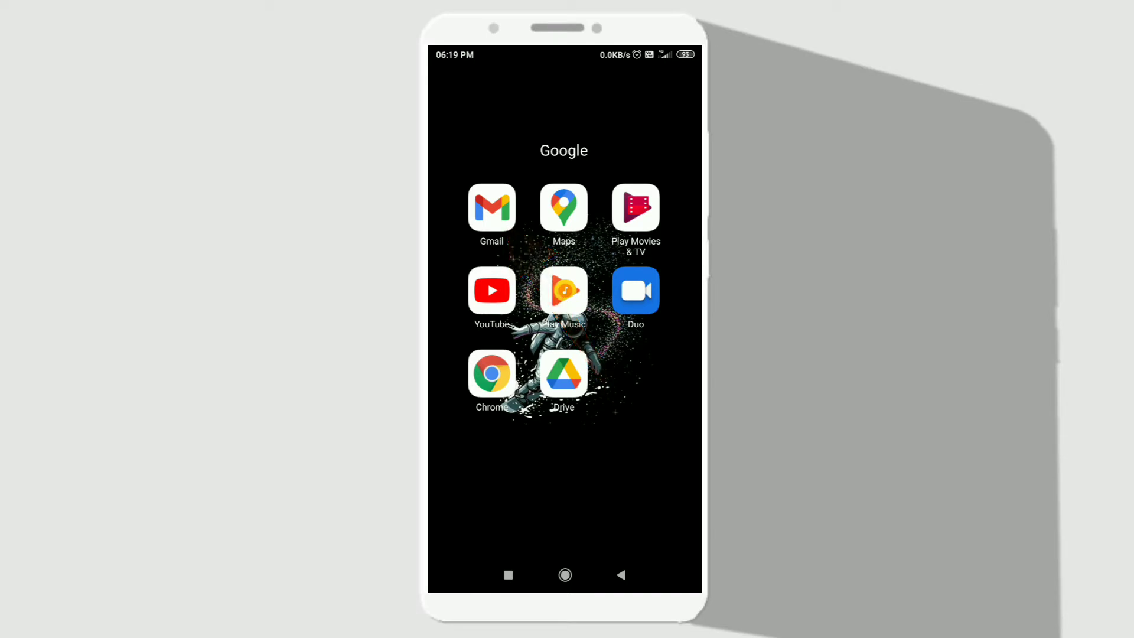
left_click(490, 207)
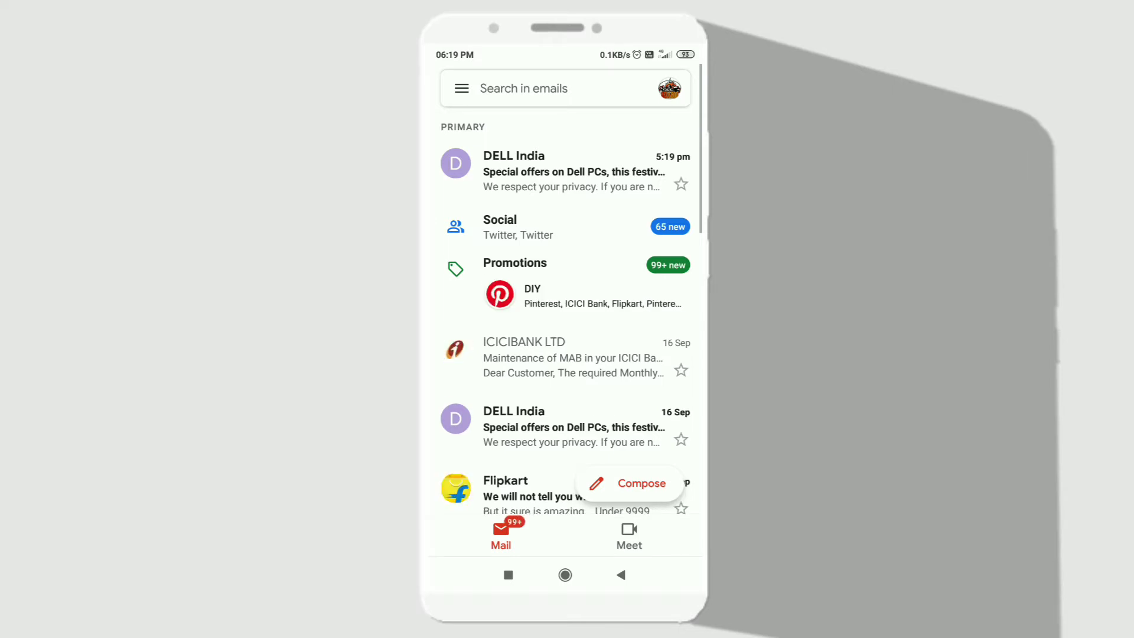
Step: Open Gmail Settings from the bottom of the navigation drawer
left_click(461, 88)
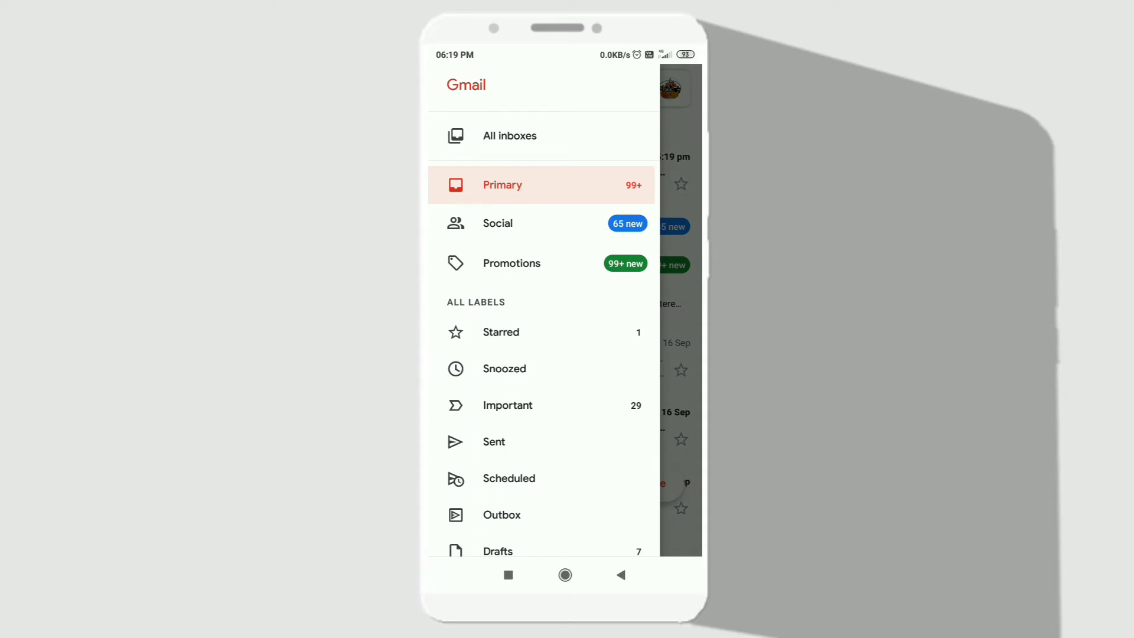
scroll("down", 3)
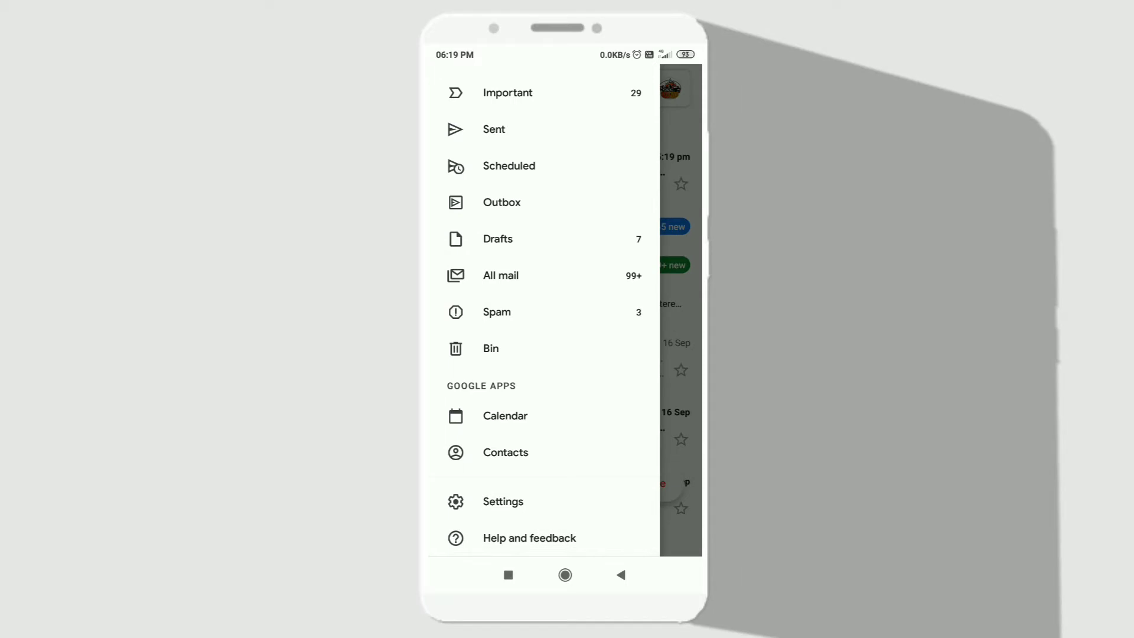
left_click(503, 502)
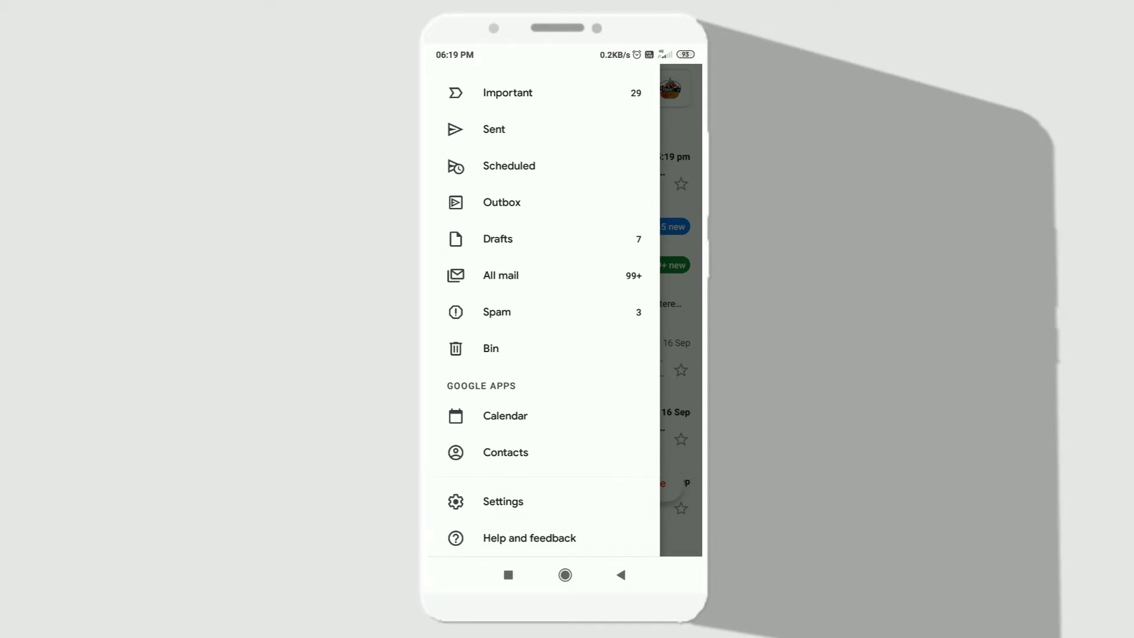
left_click(503, 501)
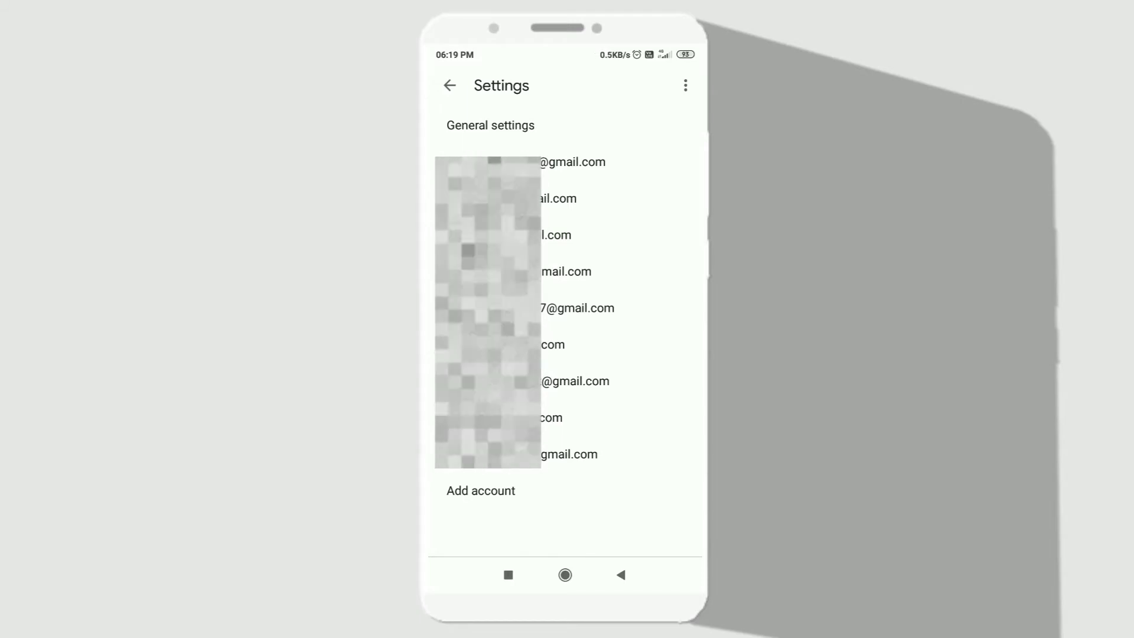
Step: Select a signed-in account and open its Manage your Google Account page
left_click(598, 244)
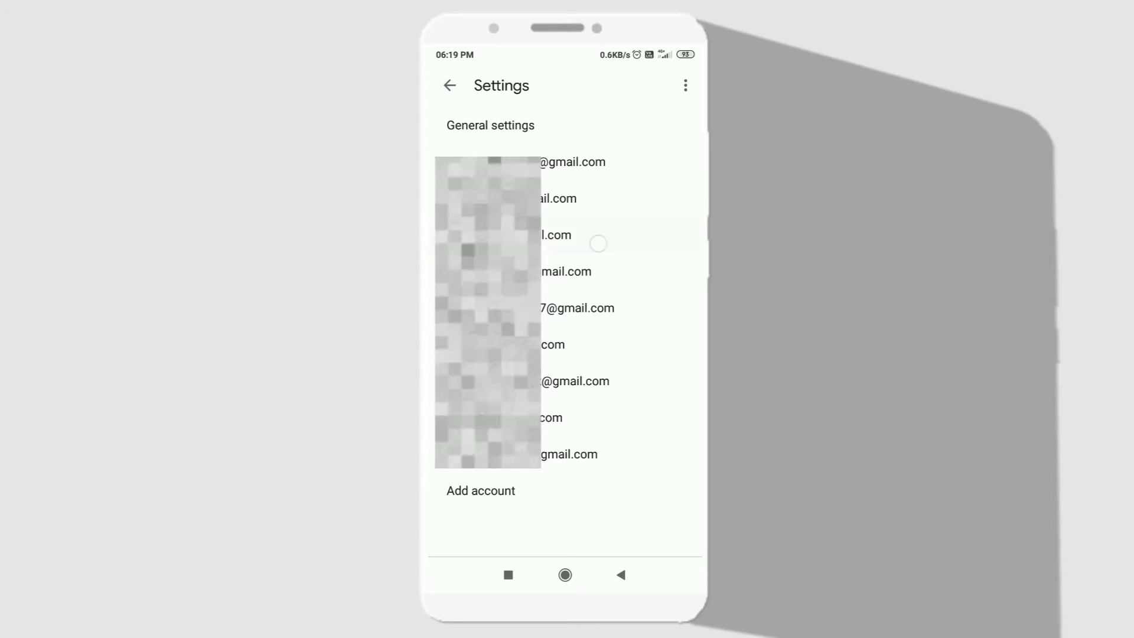
left_click(555, 235)
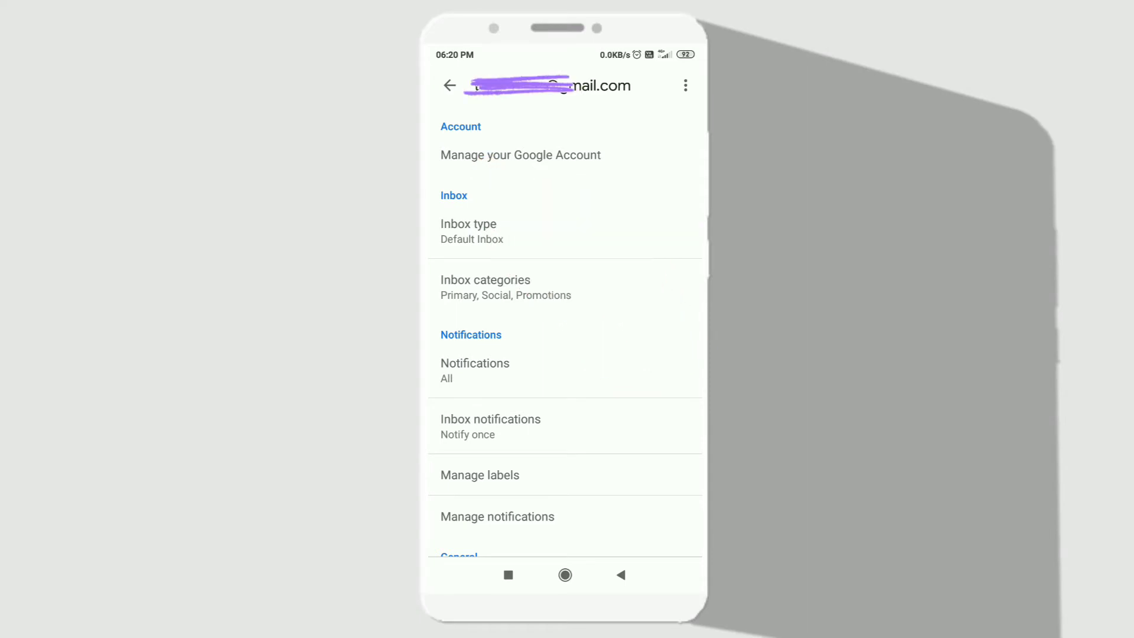
left_click(519, 155)
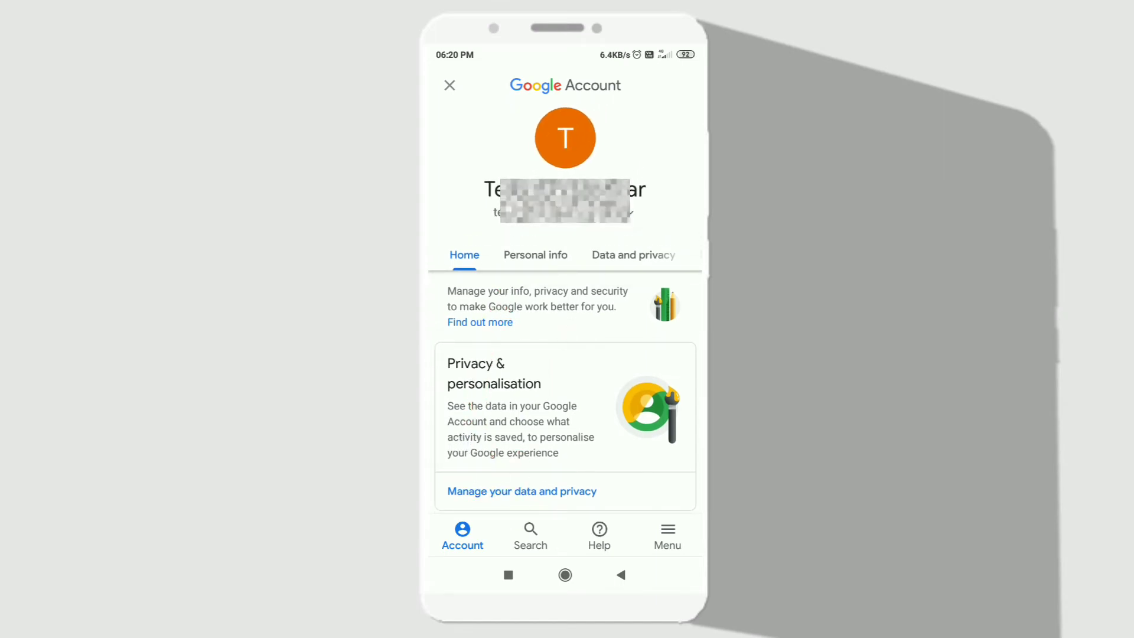
Step: Search the account settings for 'Delete' and choose Delete your Google Account
left_click(531, 535)
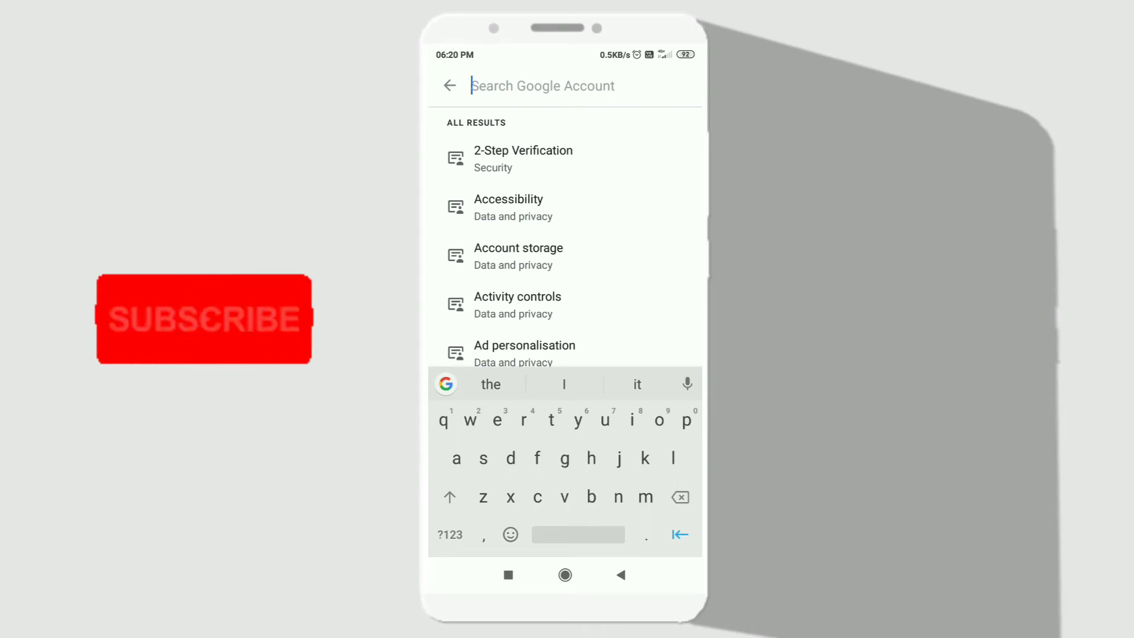
type("Delete")
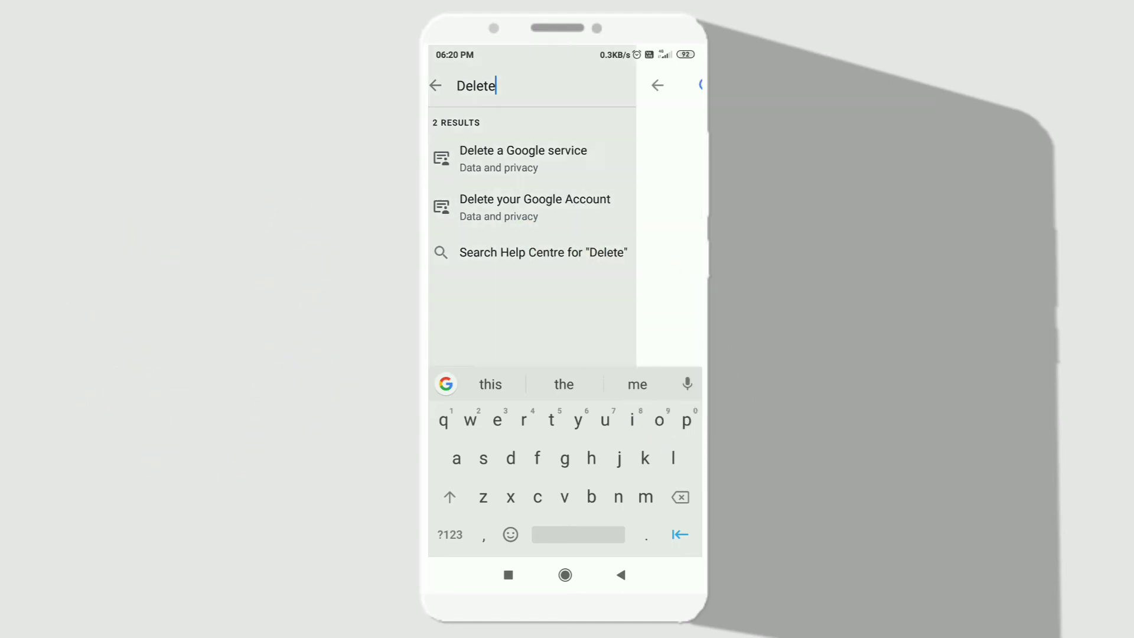
left_click(534, 199)
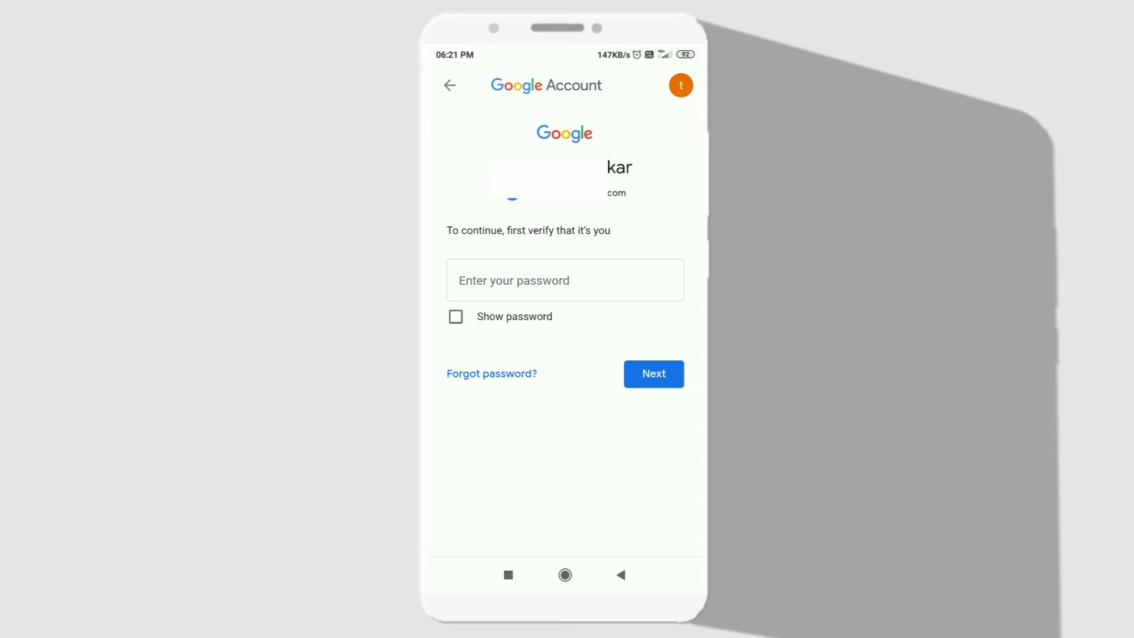
Step: Enter the account password and submit it to verify identity
left_click(564, 280)
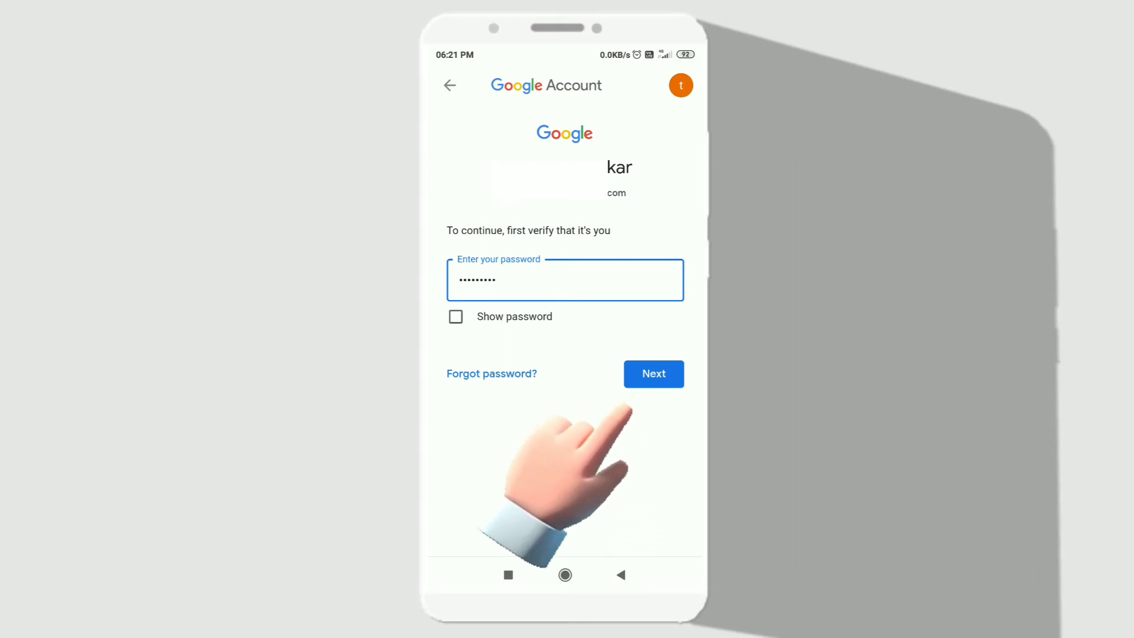
left_click(652, 374)
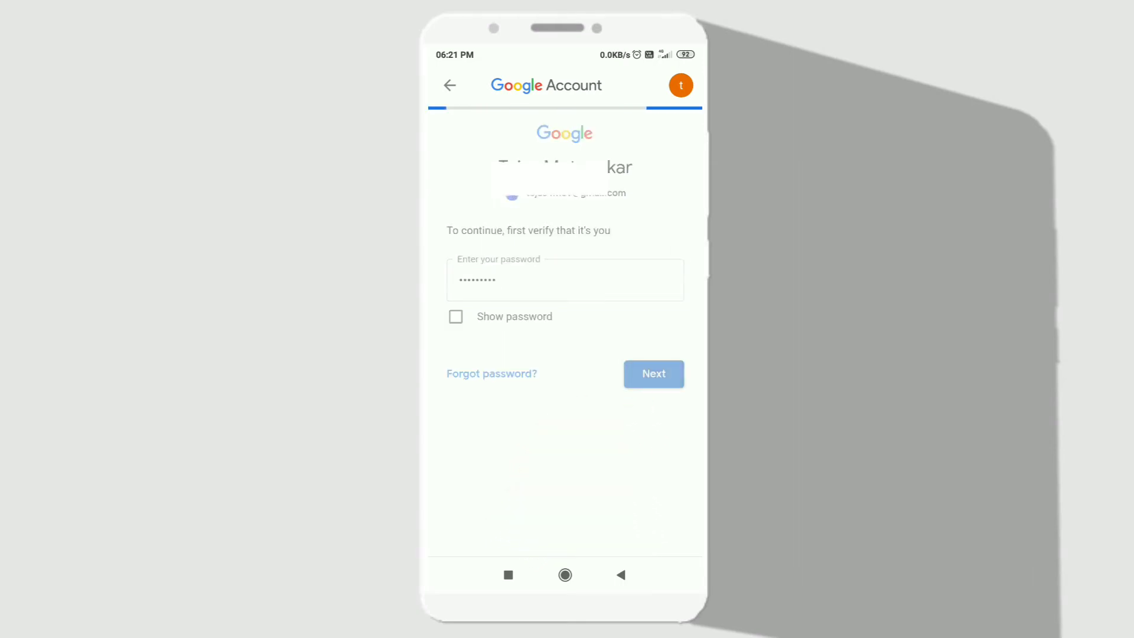
left_click(652, 373)
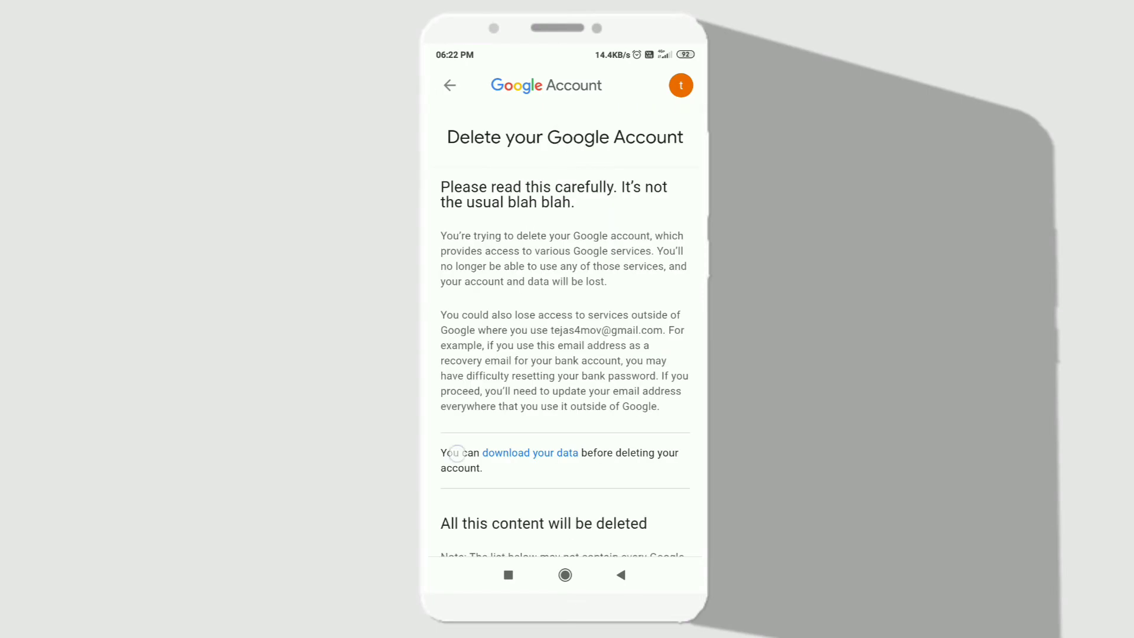
Step: Tick both deletion acknowledgements and submit DELETE ACCOUNT
scroll("down", 3)
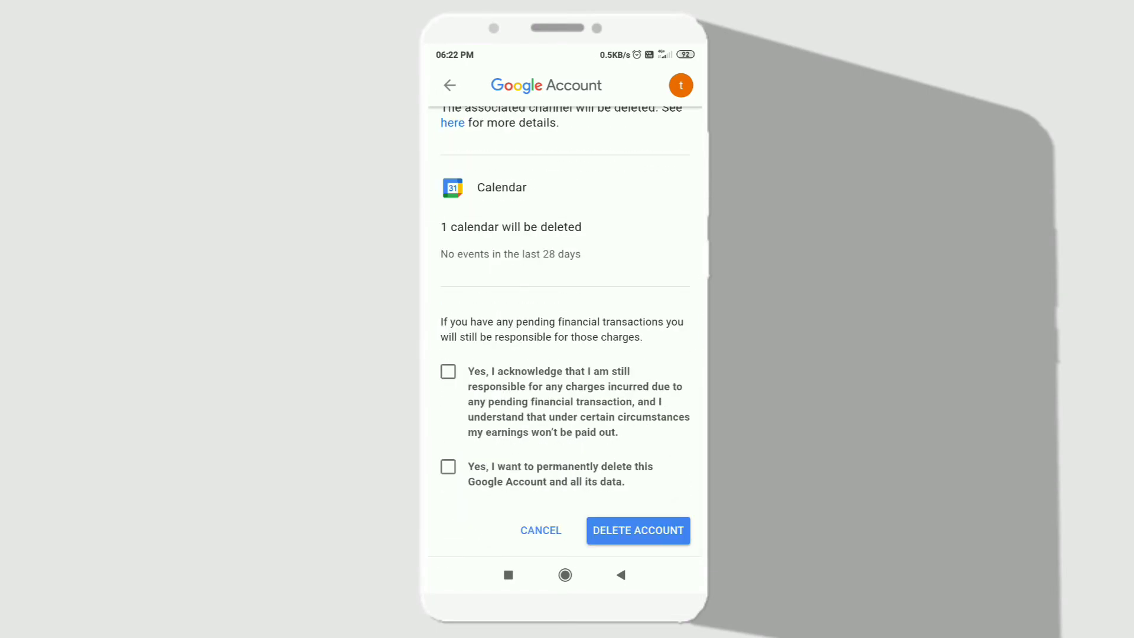
left_click(448, 467)
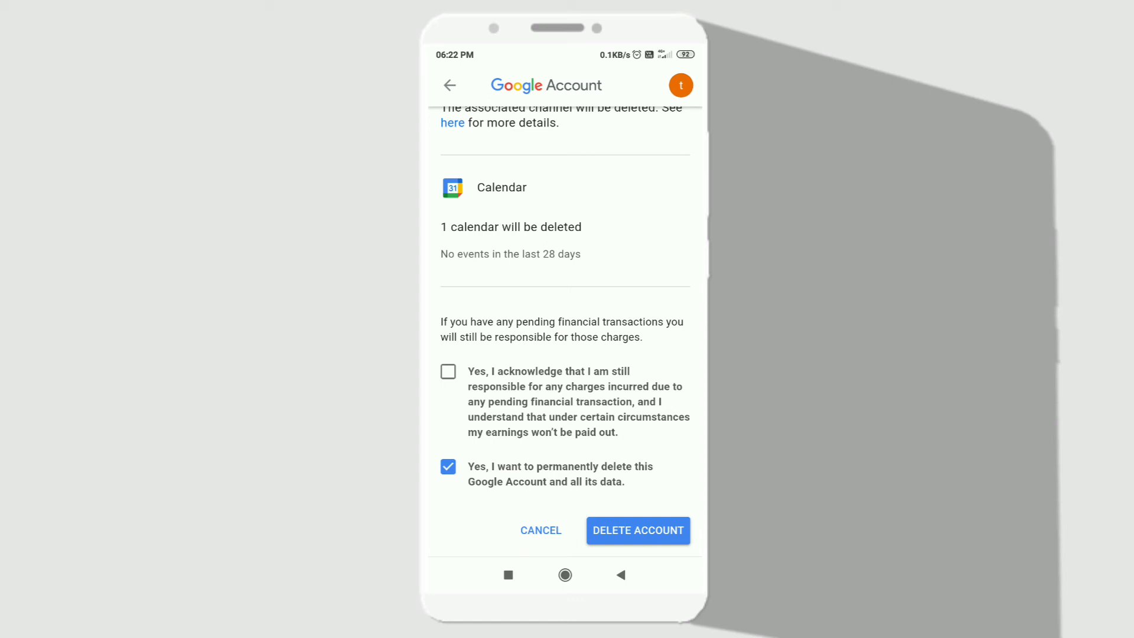
left_click(448, 371)
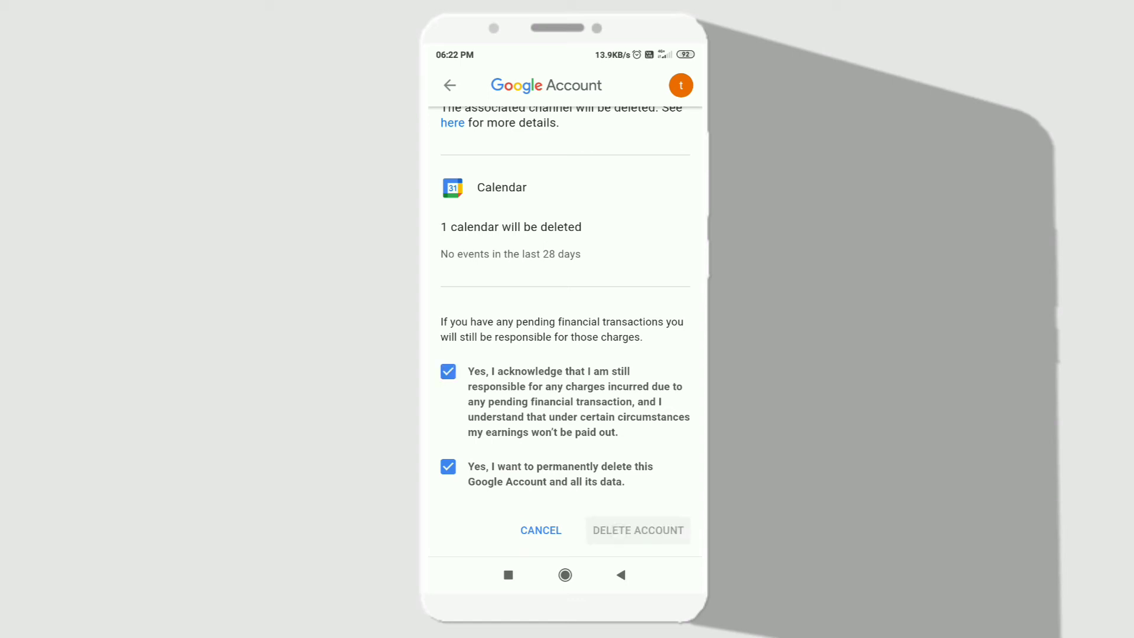
left_click(638, 529)
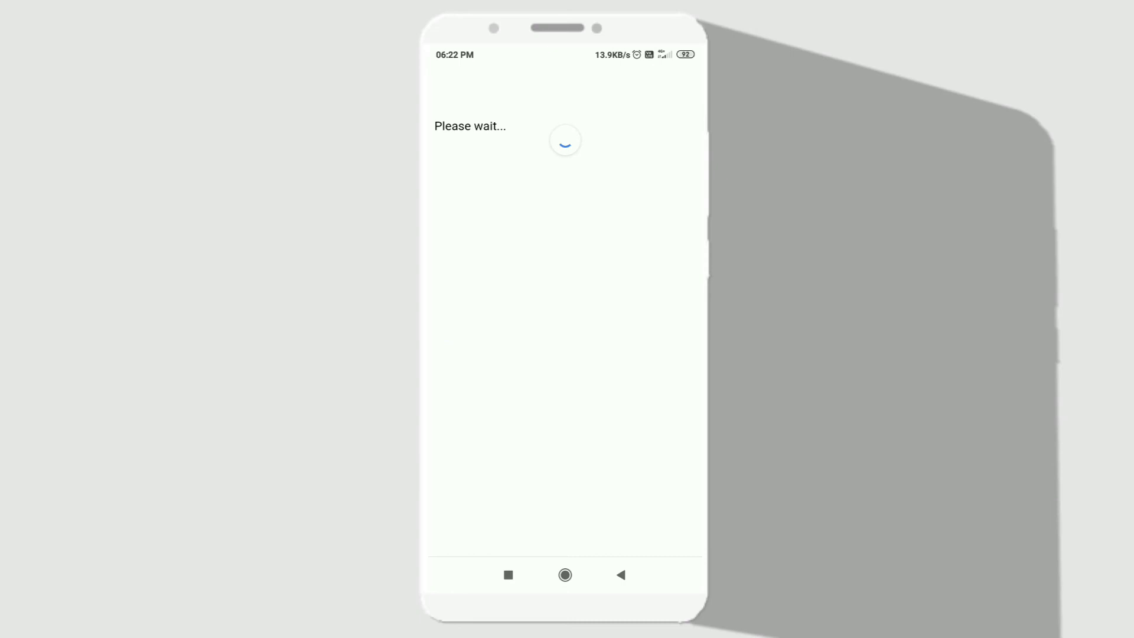